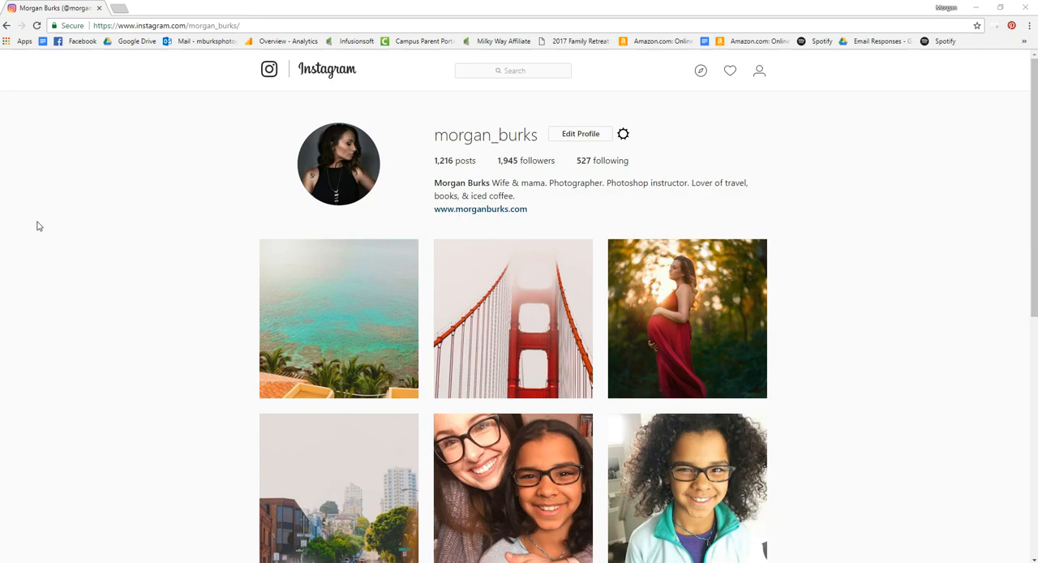
mouse_move(81, 212)
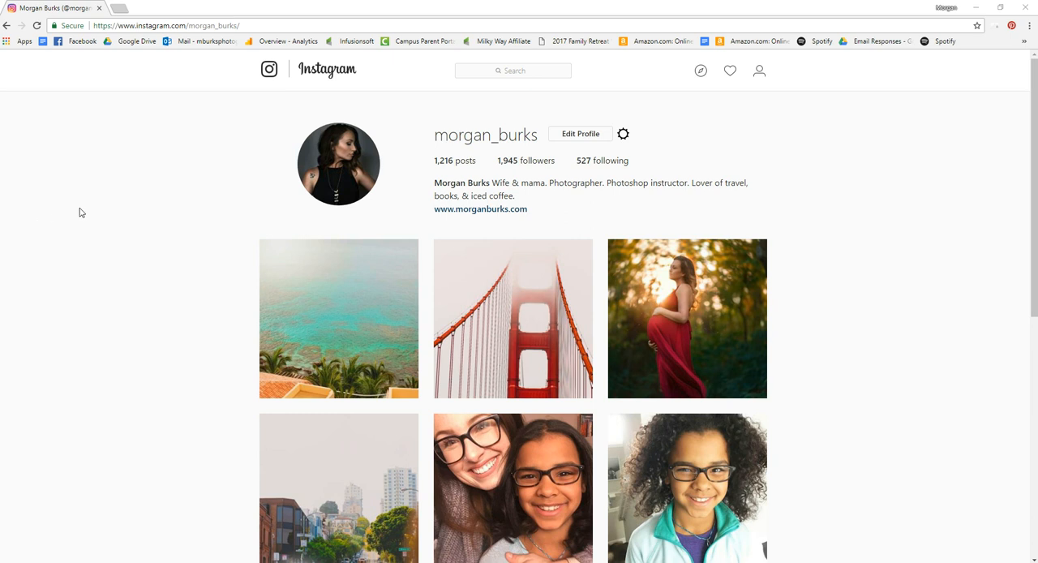
mouse_move(171, 160)
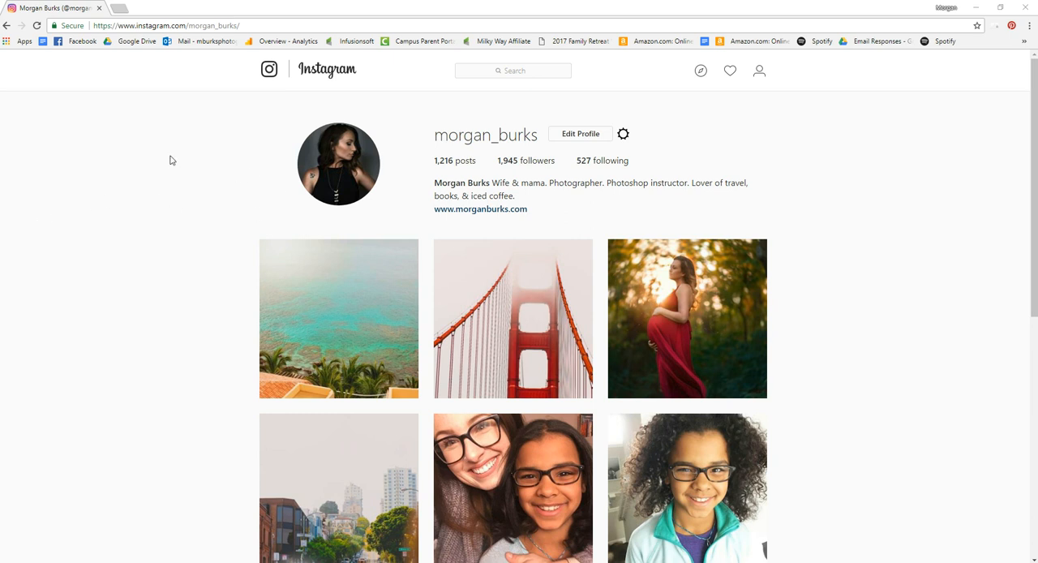
mouse_move(765, 106)
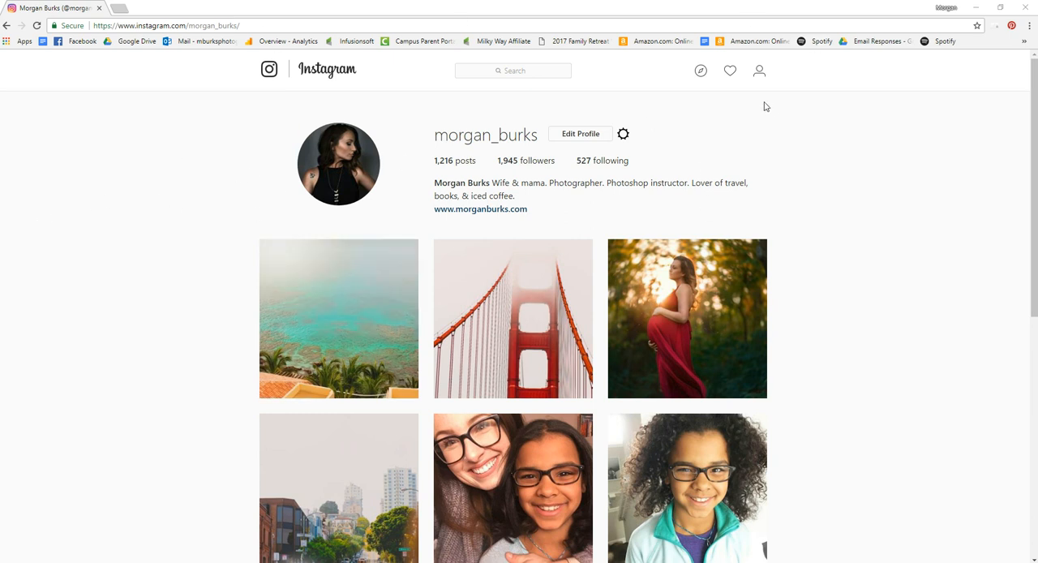
mouse_move(540, 176)
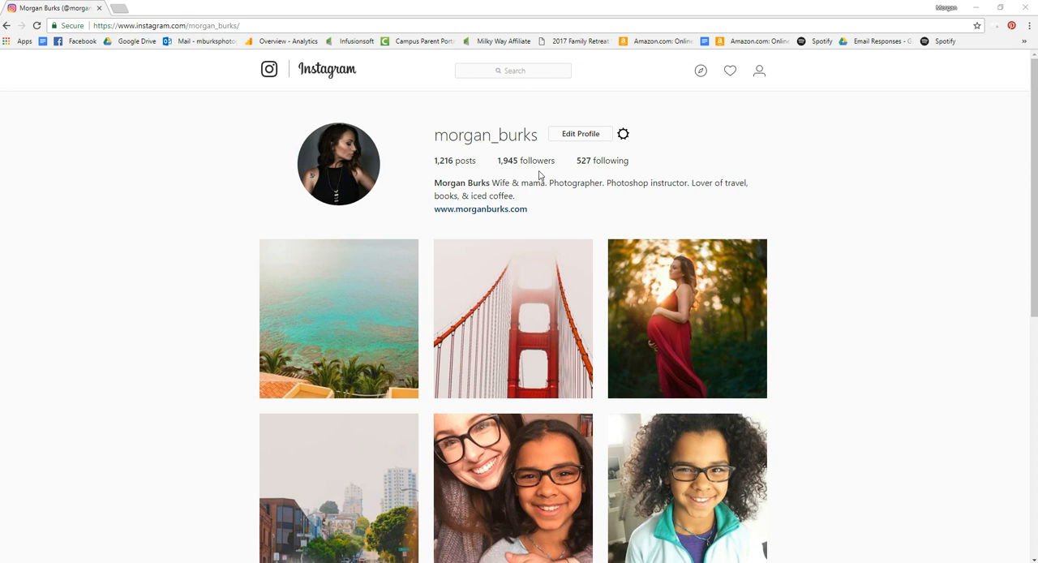
mouse_move(678, 174)
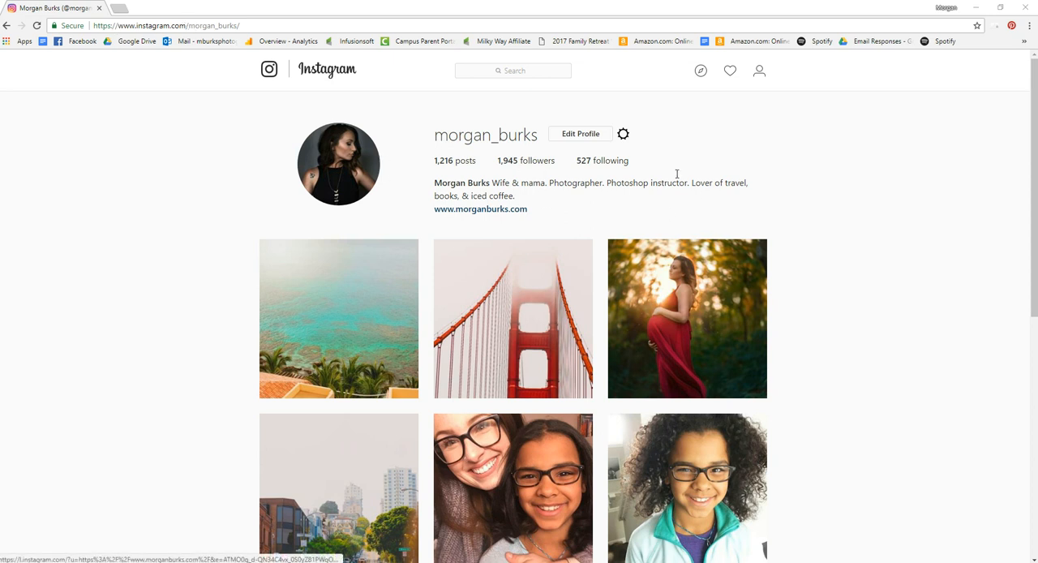
mouse_move(938, 60)
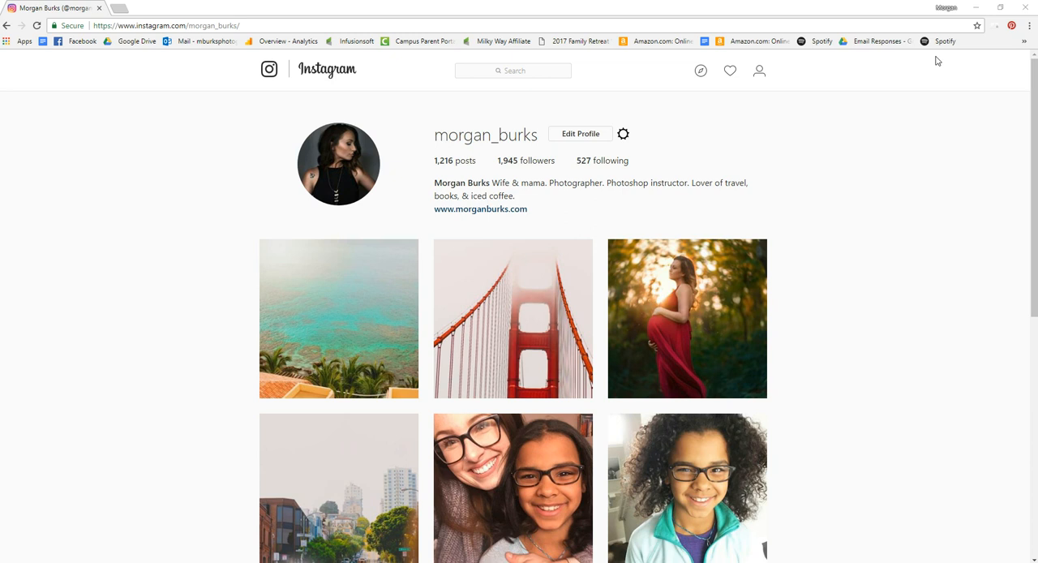
mouse_move(1030, 26)
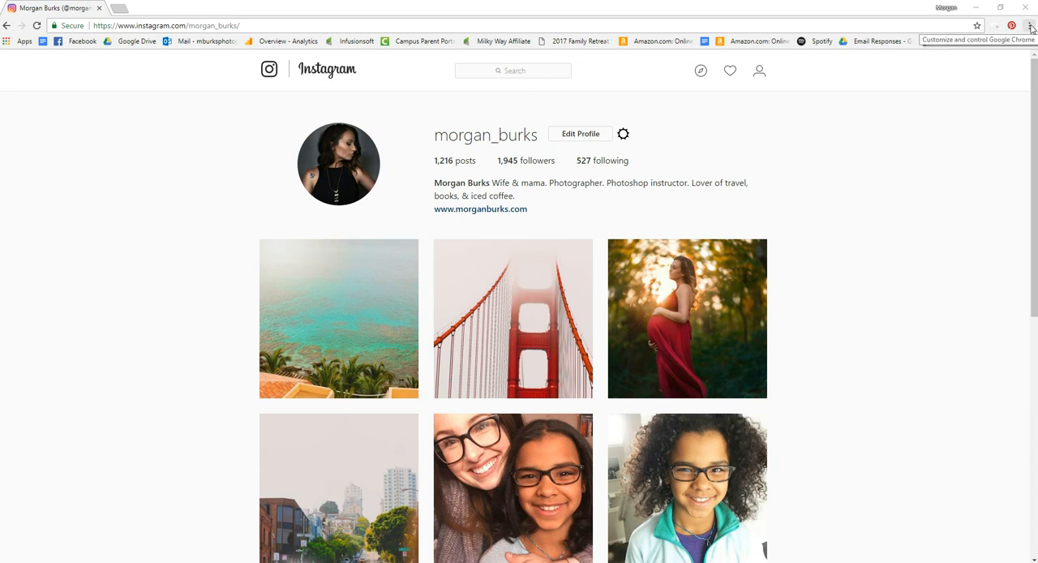
Open Developer tools from the Chrome menu's More tools submenu
left_click(1030, 26)
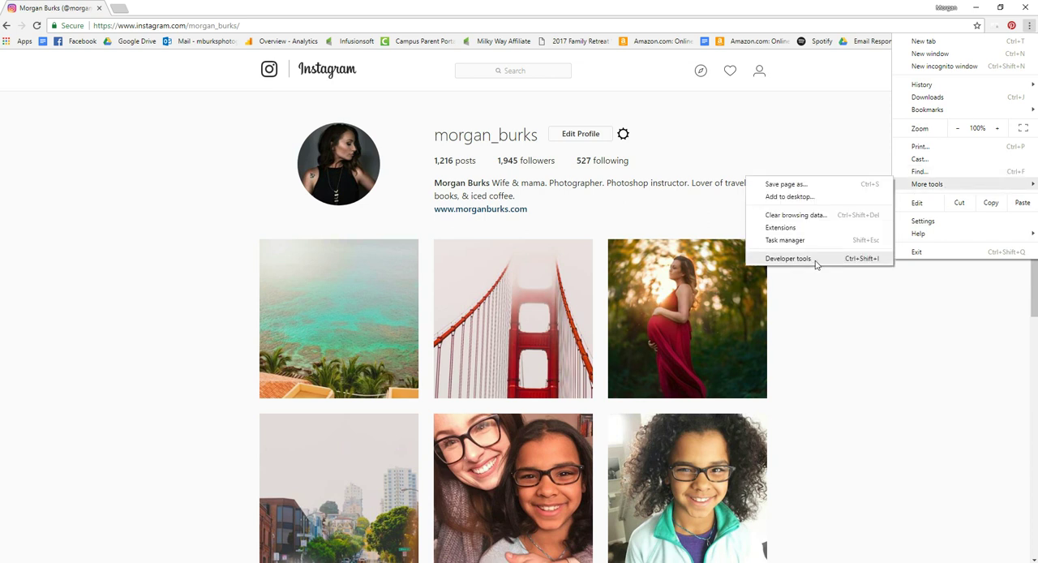
left_click(788, 258)
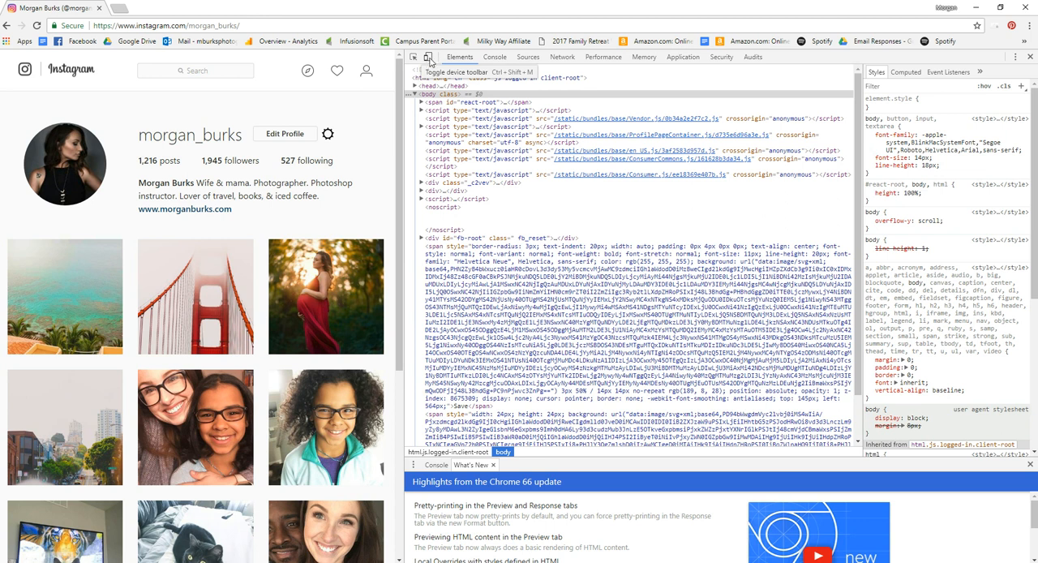
Turn on the device toolbar and emulate an iPhone 6/7/8 screen
left_click(413, 56)
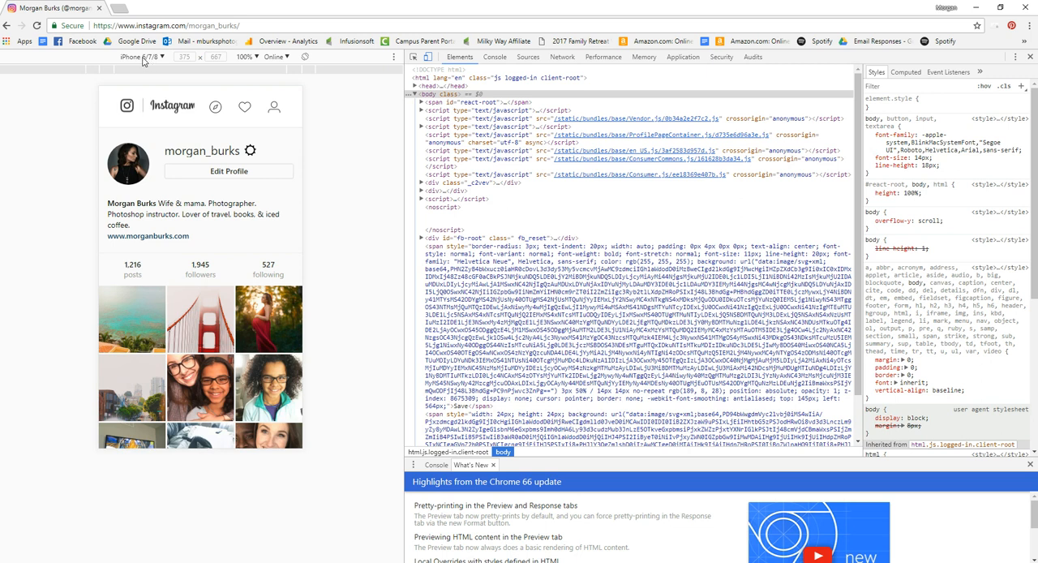
left_click(142, 56)
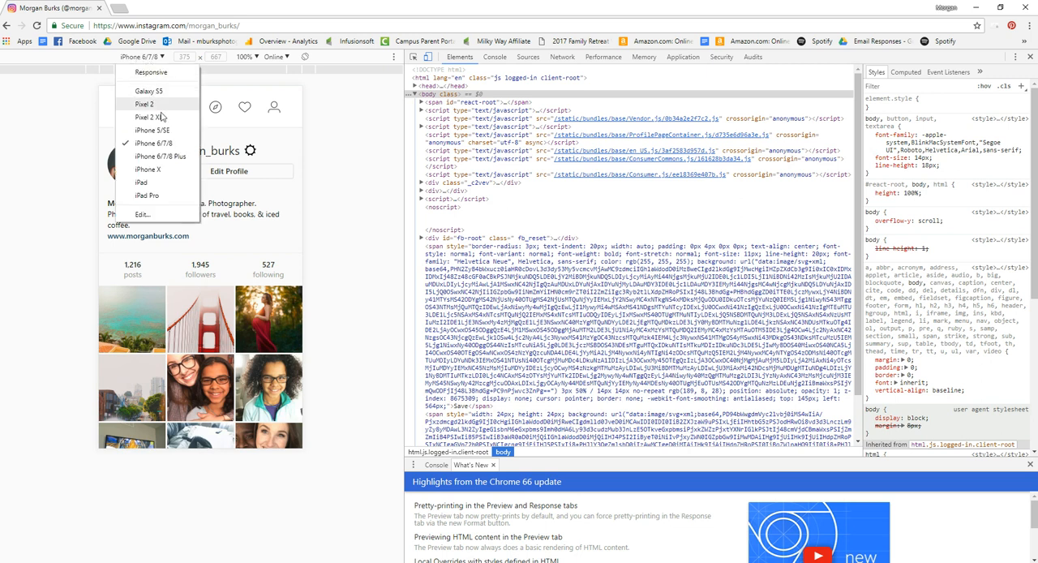
mouse_move(146, 143)
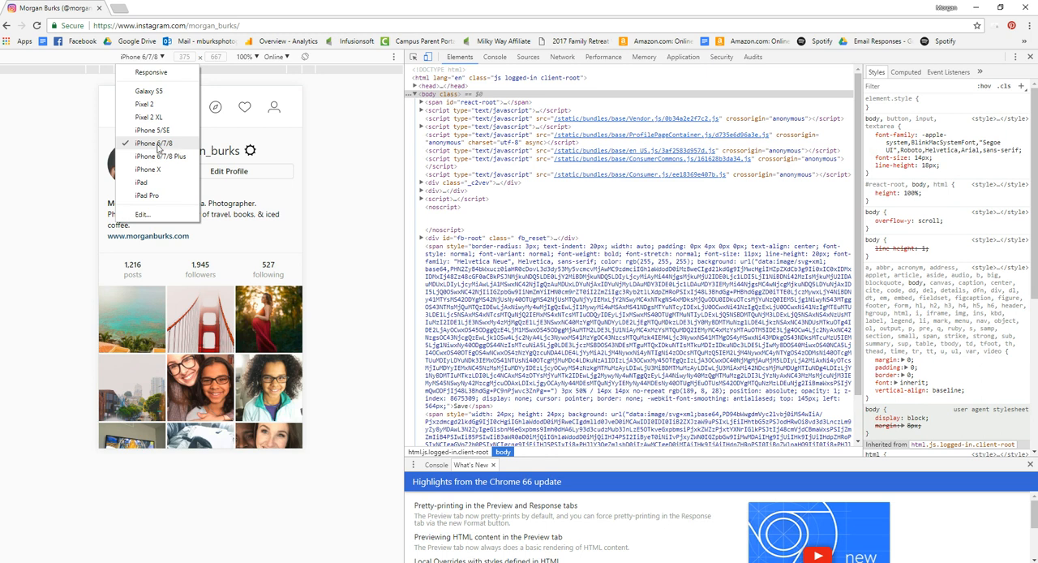
left_click(149, 144)
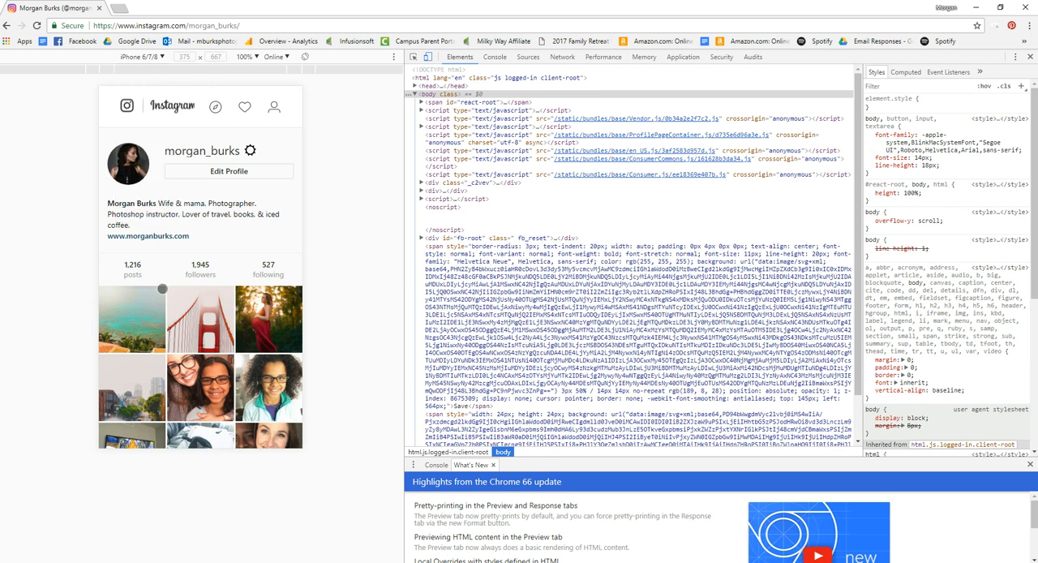
mouse_move(154, 145)
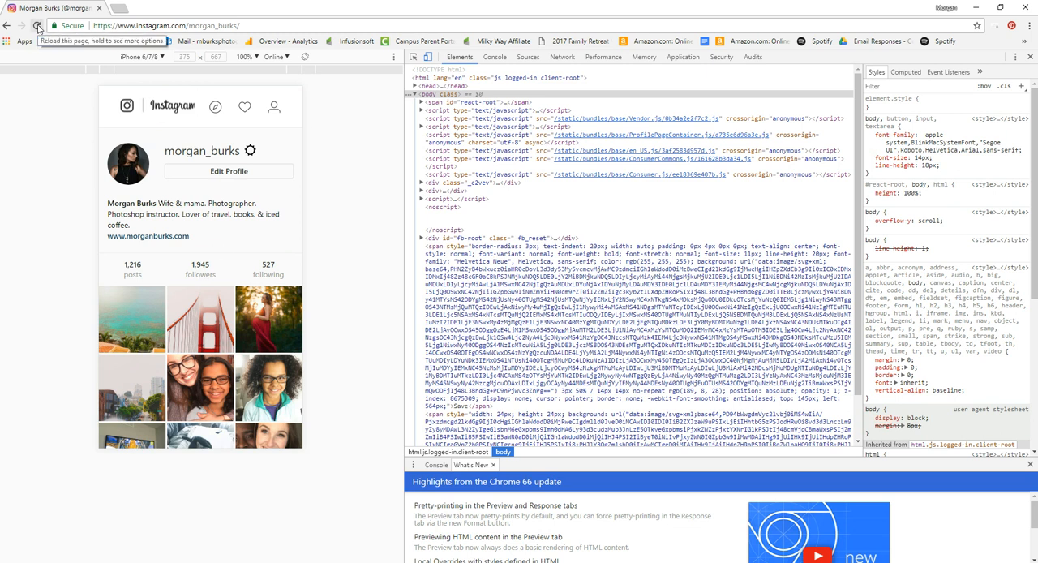
Reload Instagram in phone layout and choose SanFran.jpg for a new post
left_click(37, 25)
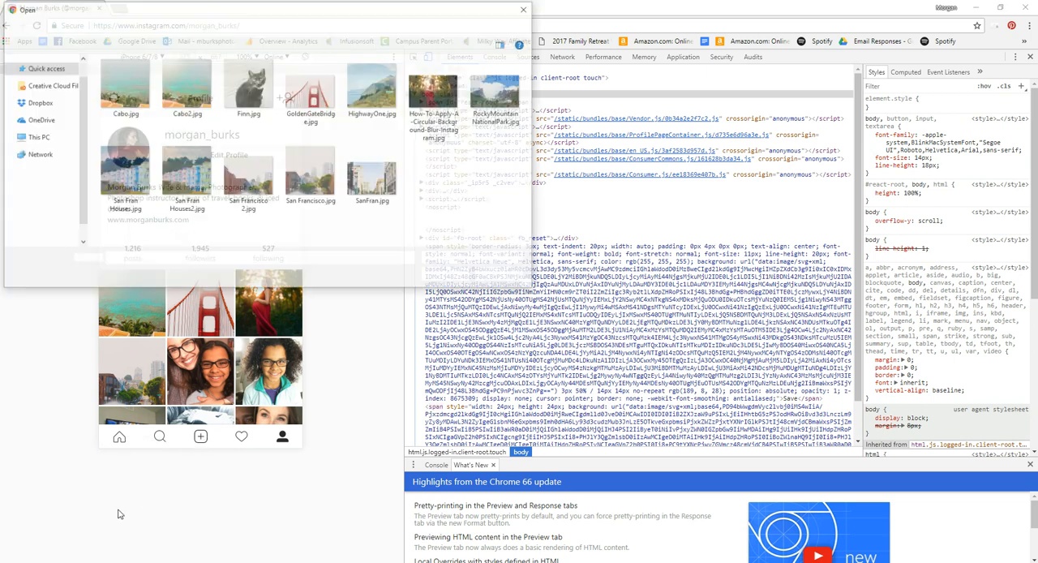
left_click(374, 174)
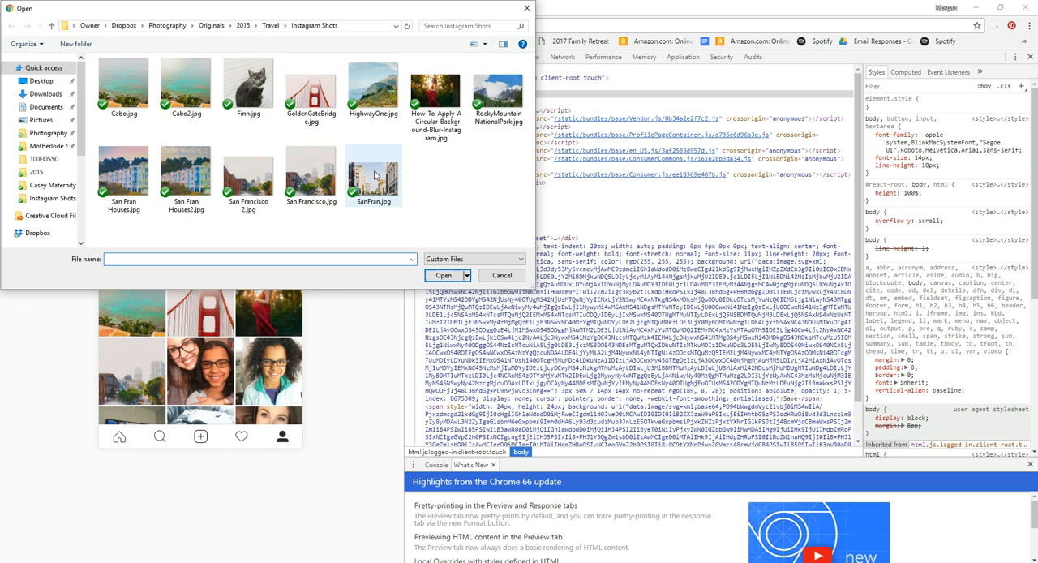
left_click(374, 176)
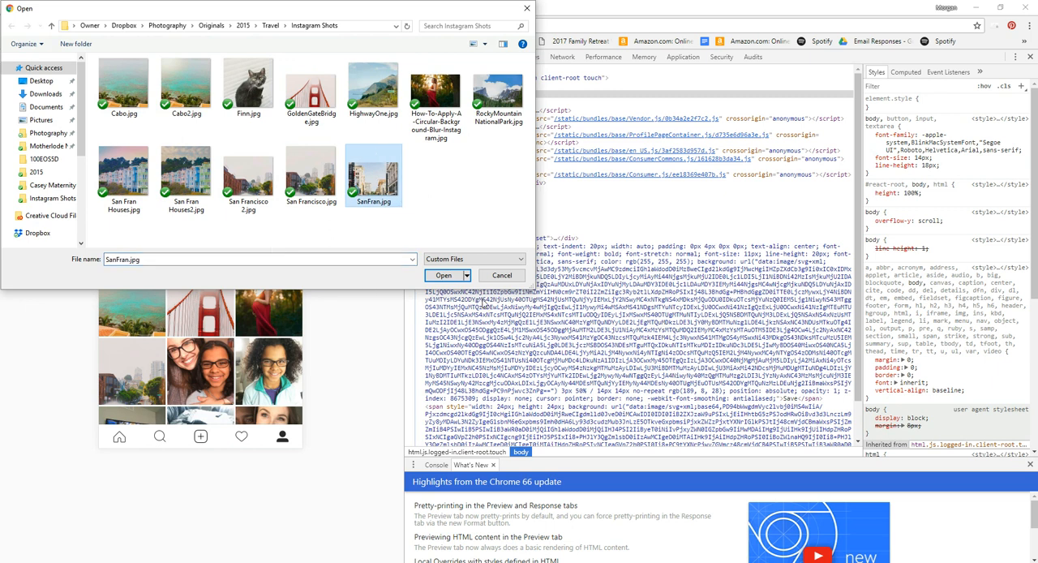
left_click(443, 275)
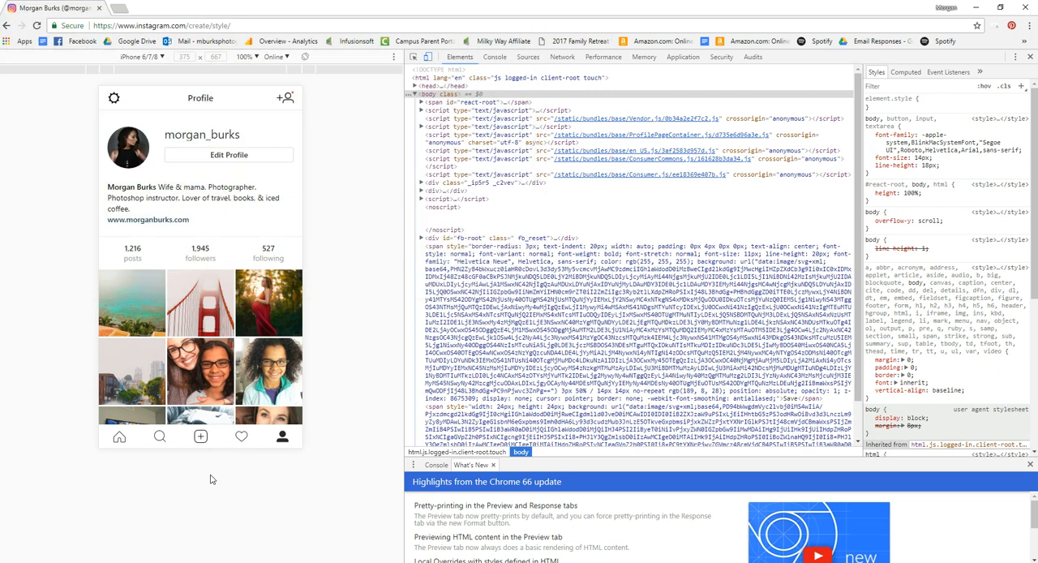
Expand SanFran.jpg to its original rectangular proportions instead of a square crop
left_click(200, 437)
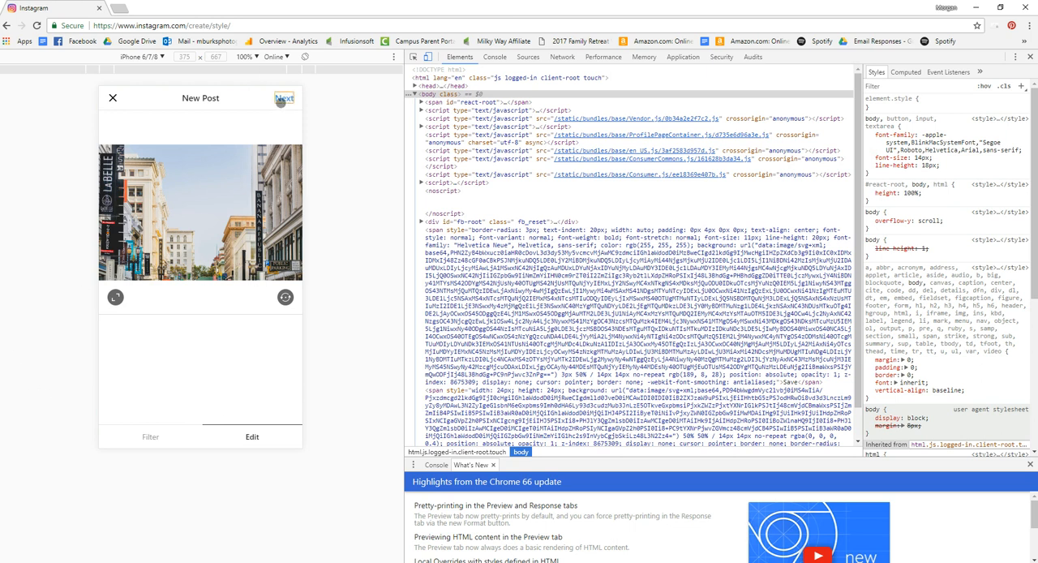
Go past the editing screen and share the SanFran.jpg post
left_click(284, 97)
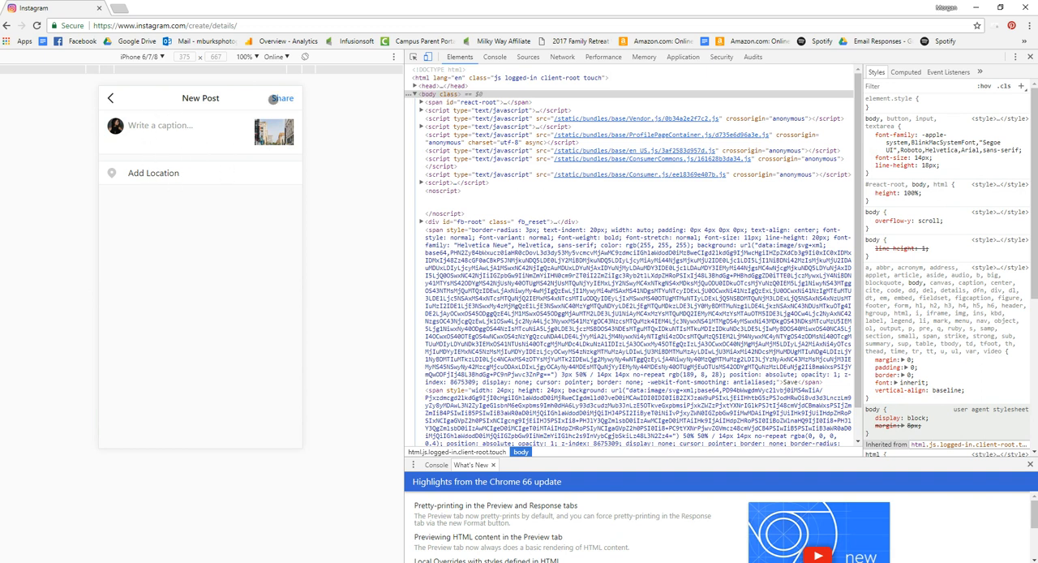
left_click(282, 98)
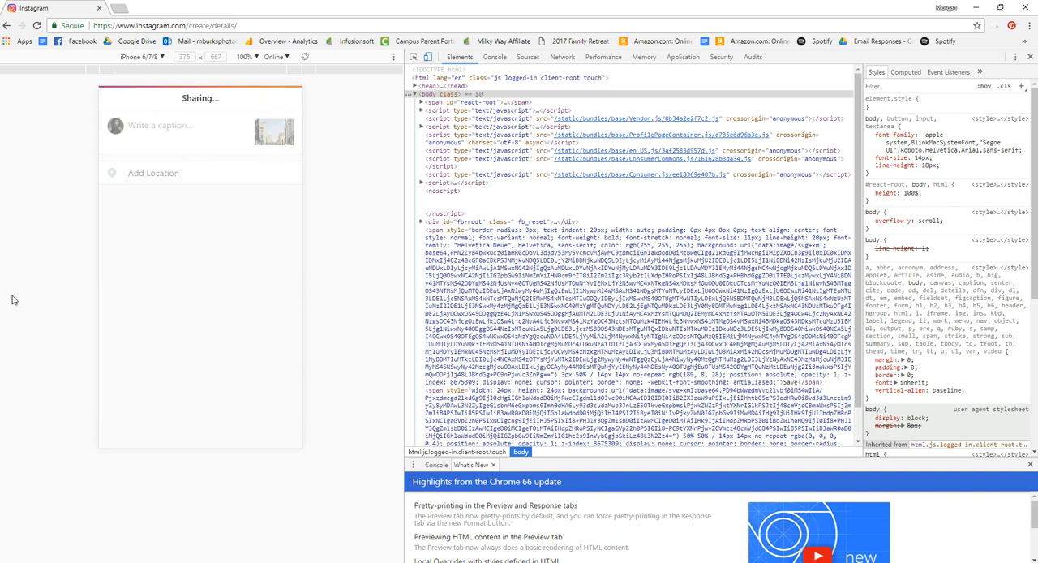